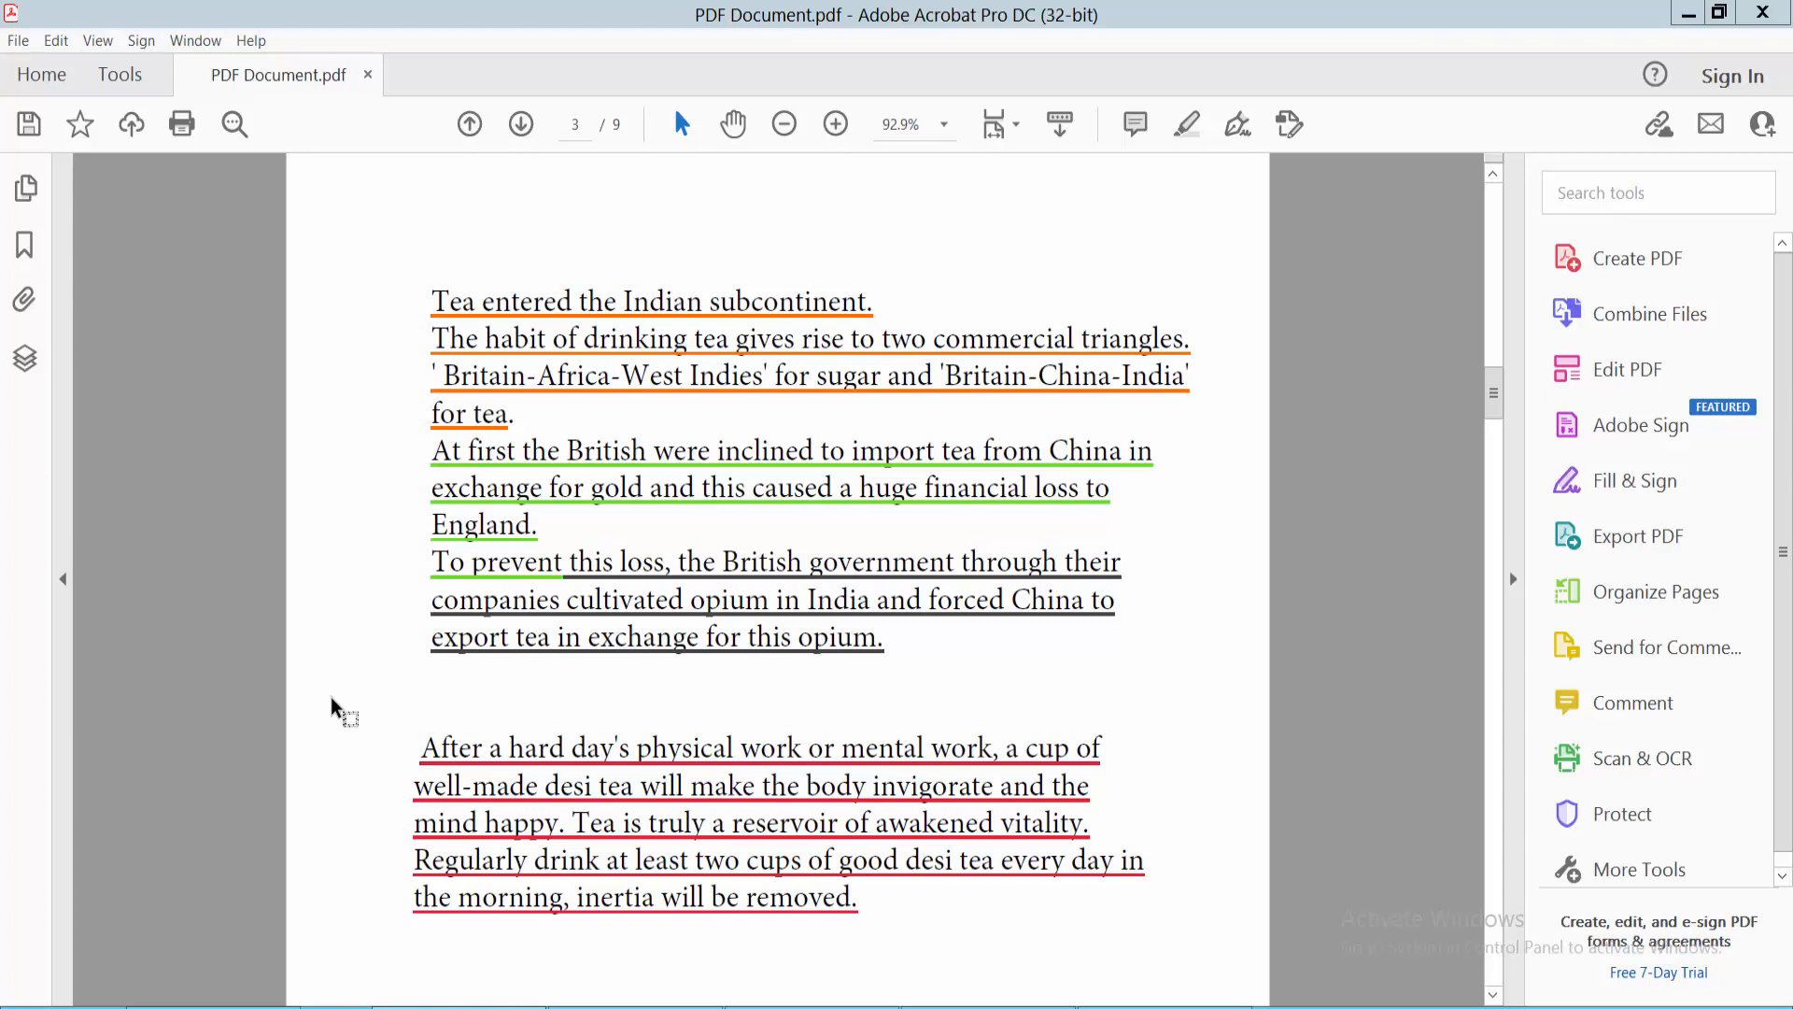
pyautogui.moveTo(903, 42)
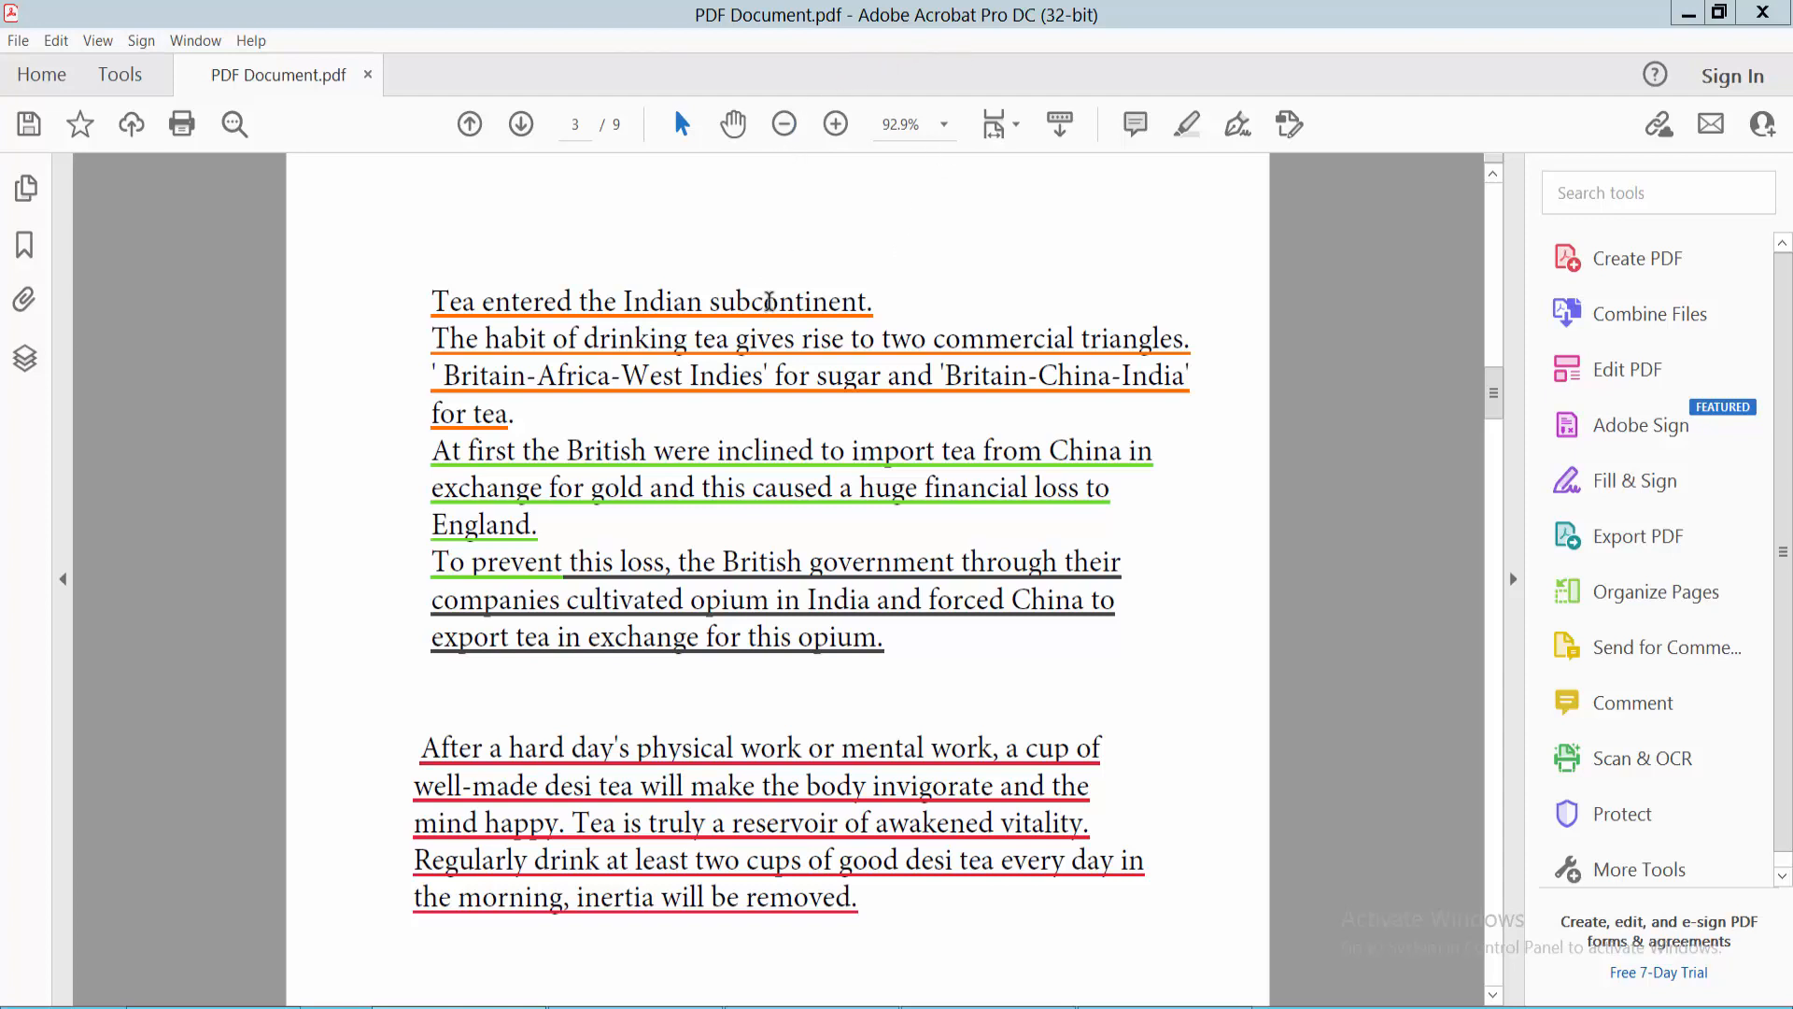
pyautogui.moveTo(614, 748)
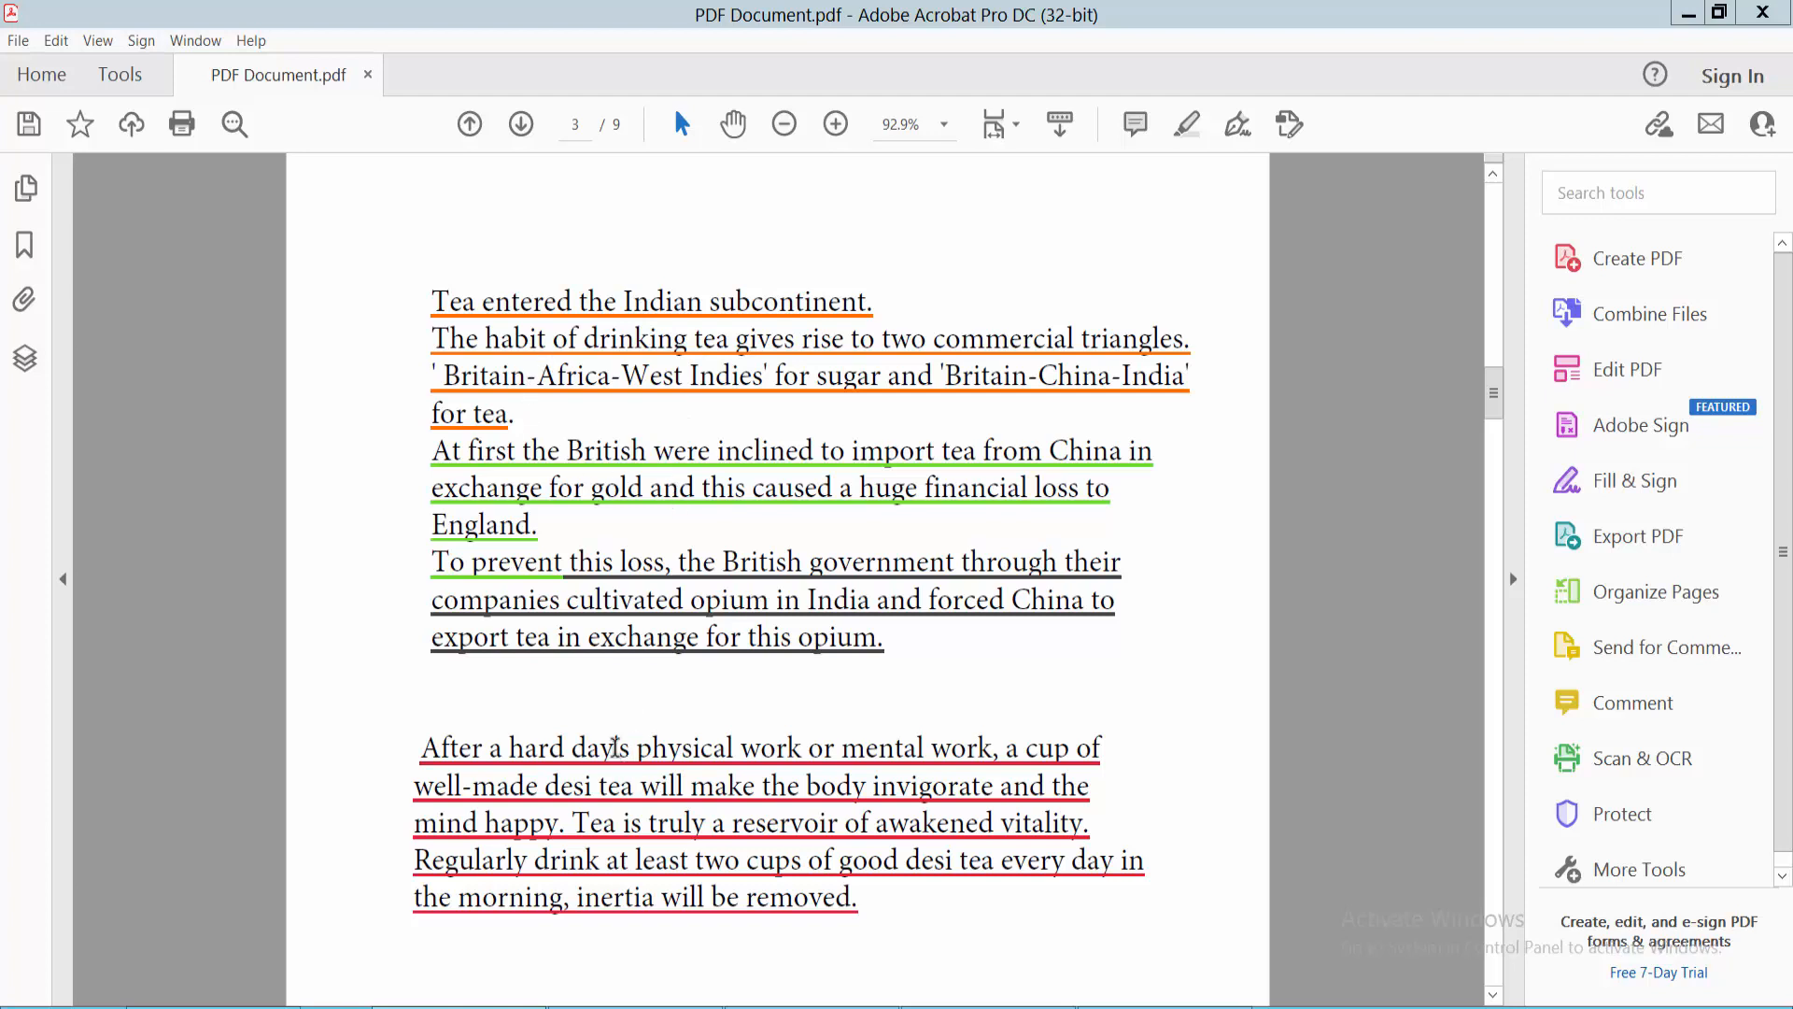
# Delete the page 1 Underlined Text comment from the Comments list, leaving four underlines on page 3.
pyautogui.click(118, 75)
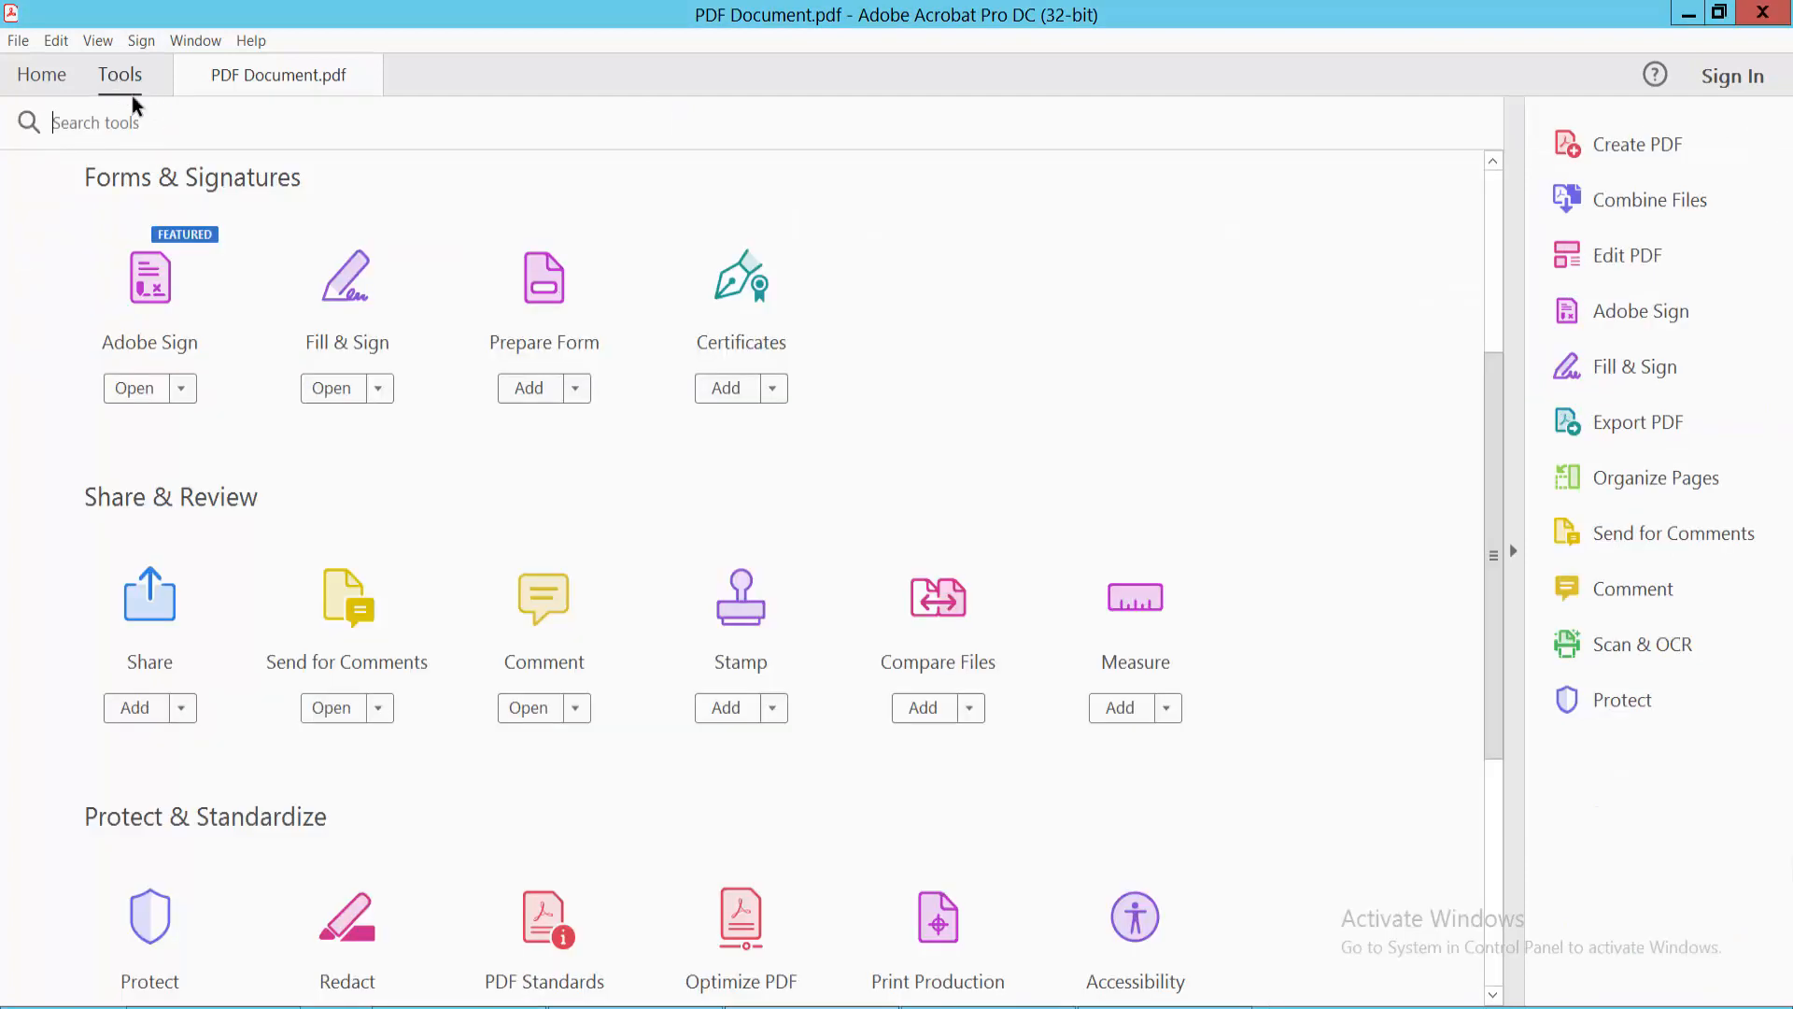
pyautogui.moveTo(544, 612)
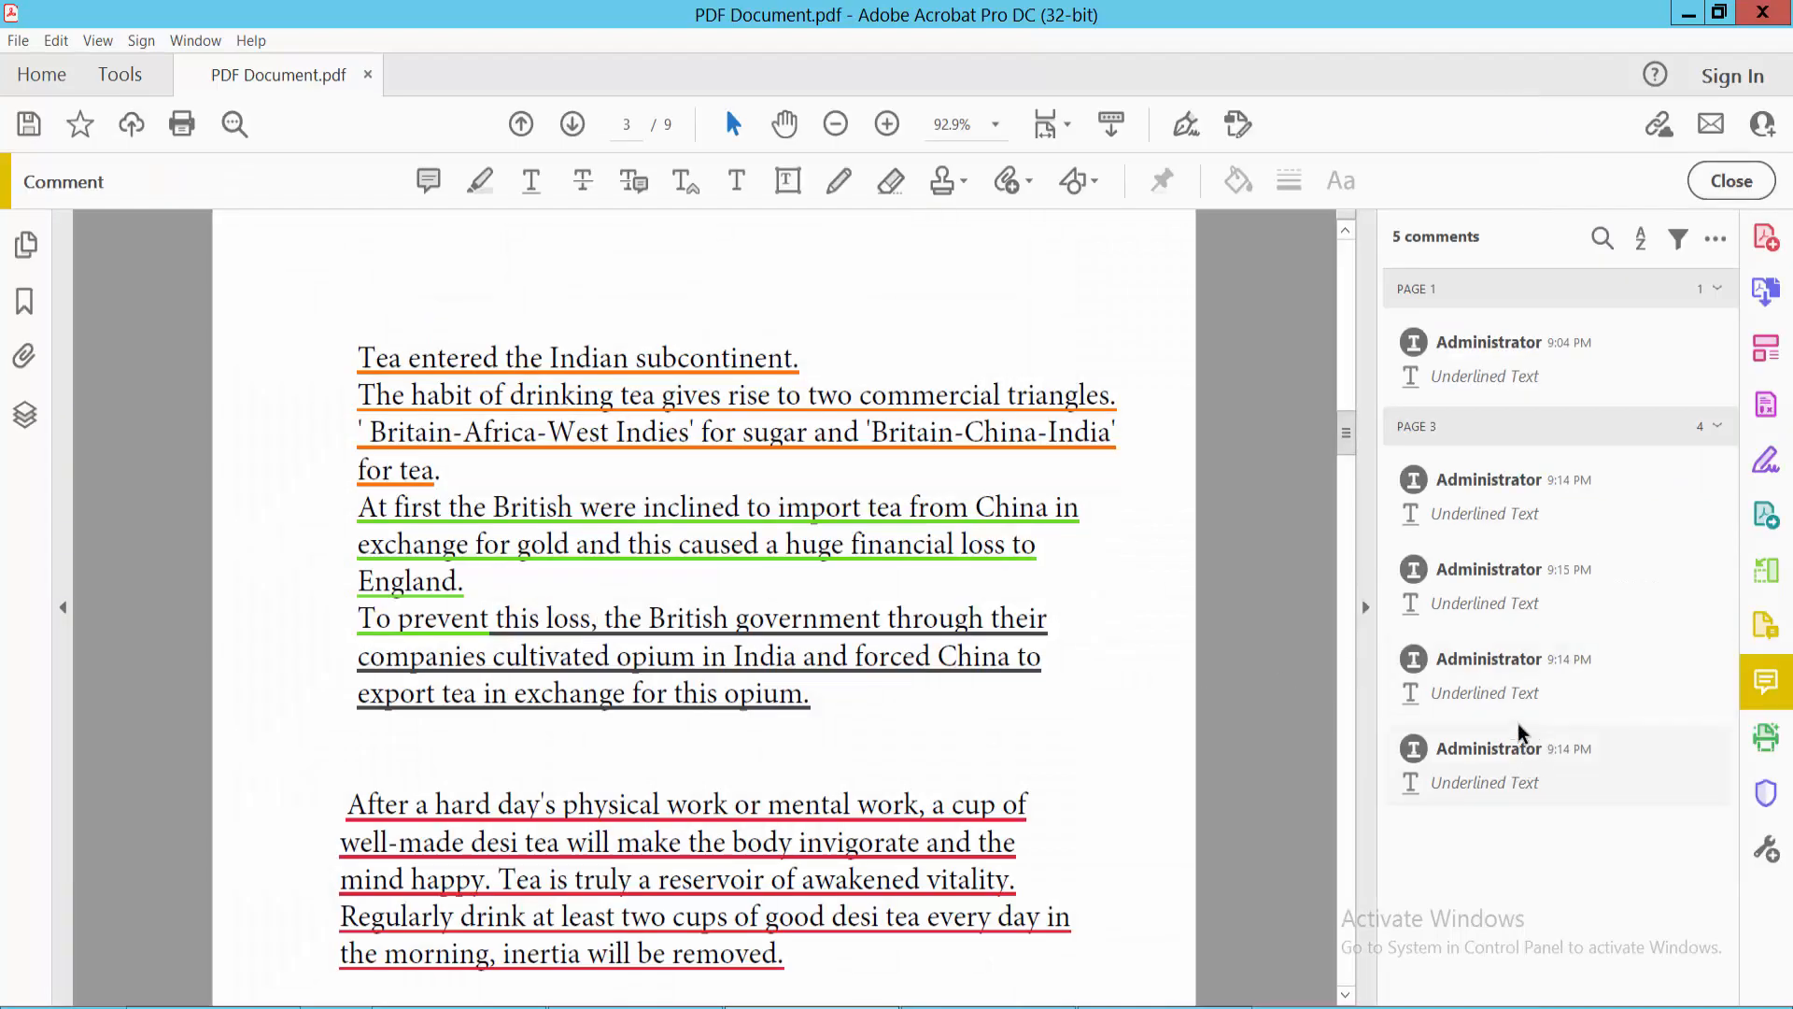
pyautogui.moveTo(1483, 389)
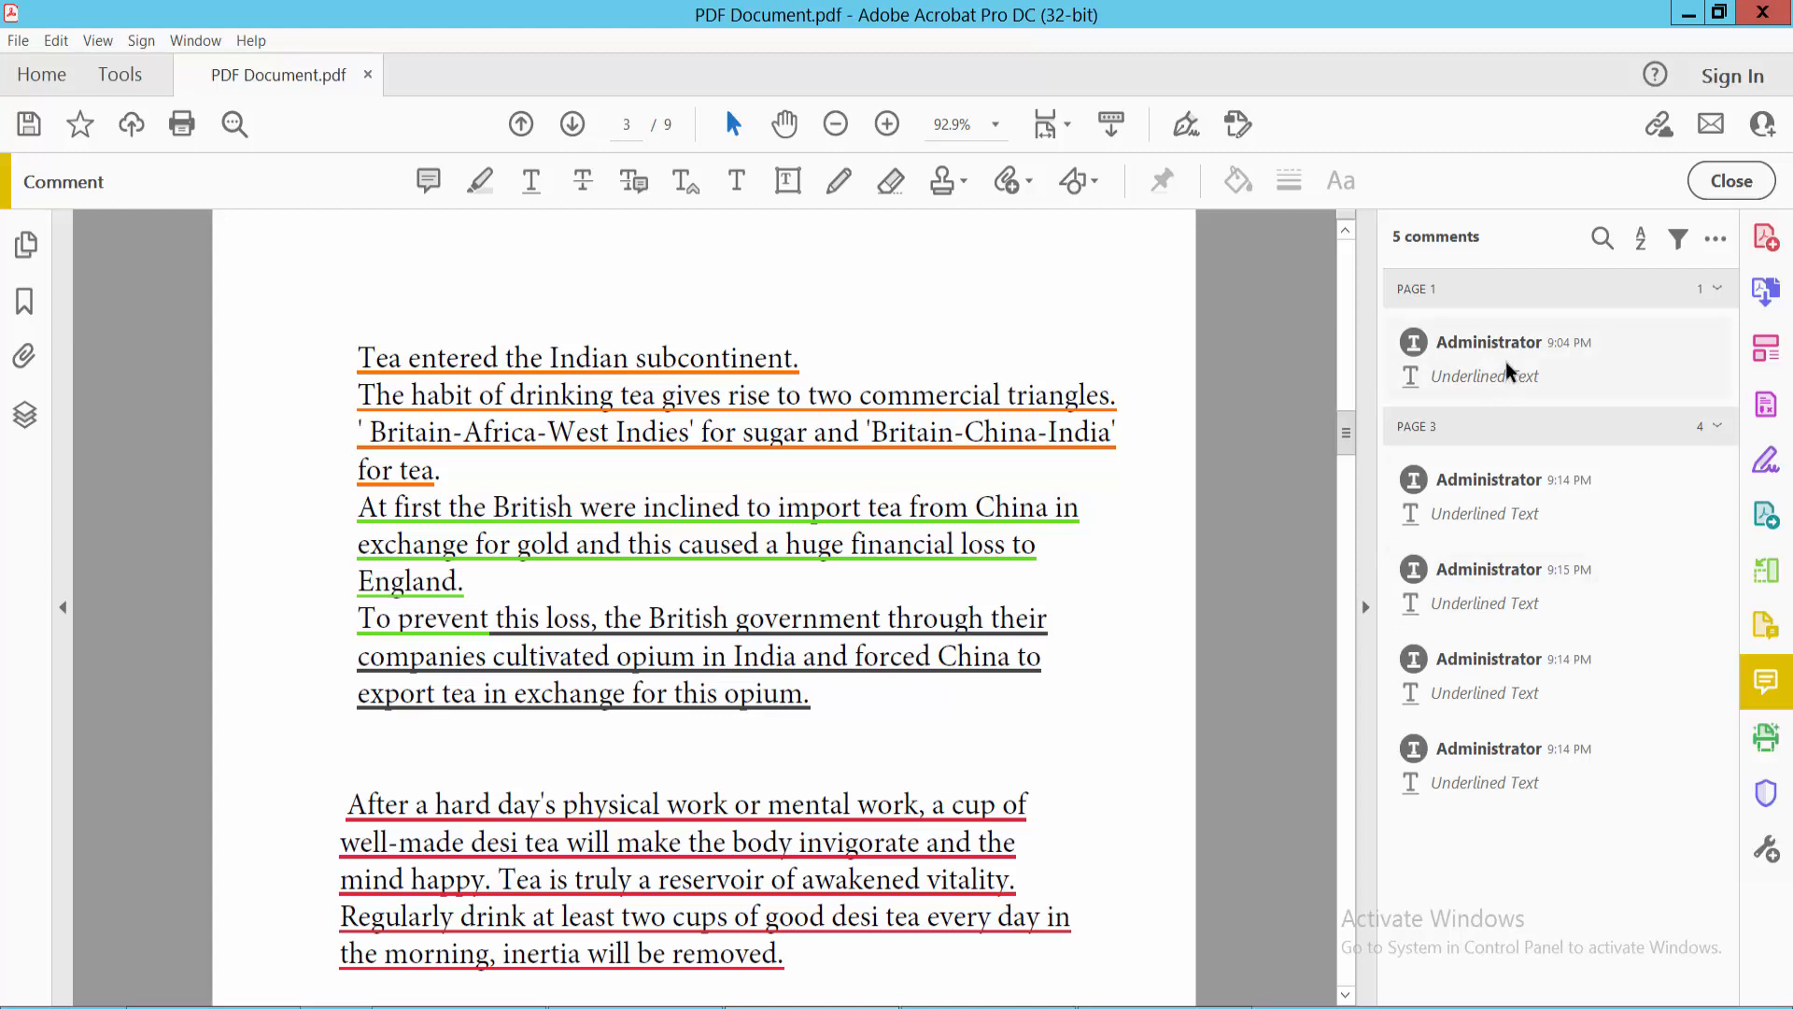
pyautogui.click(1487, 342)
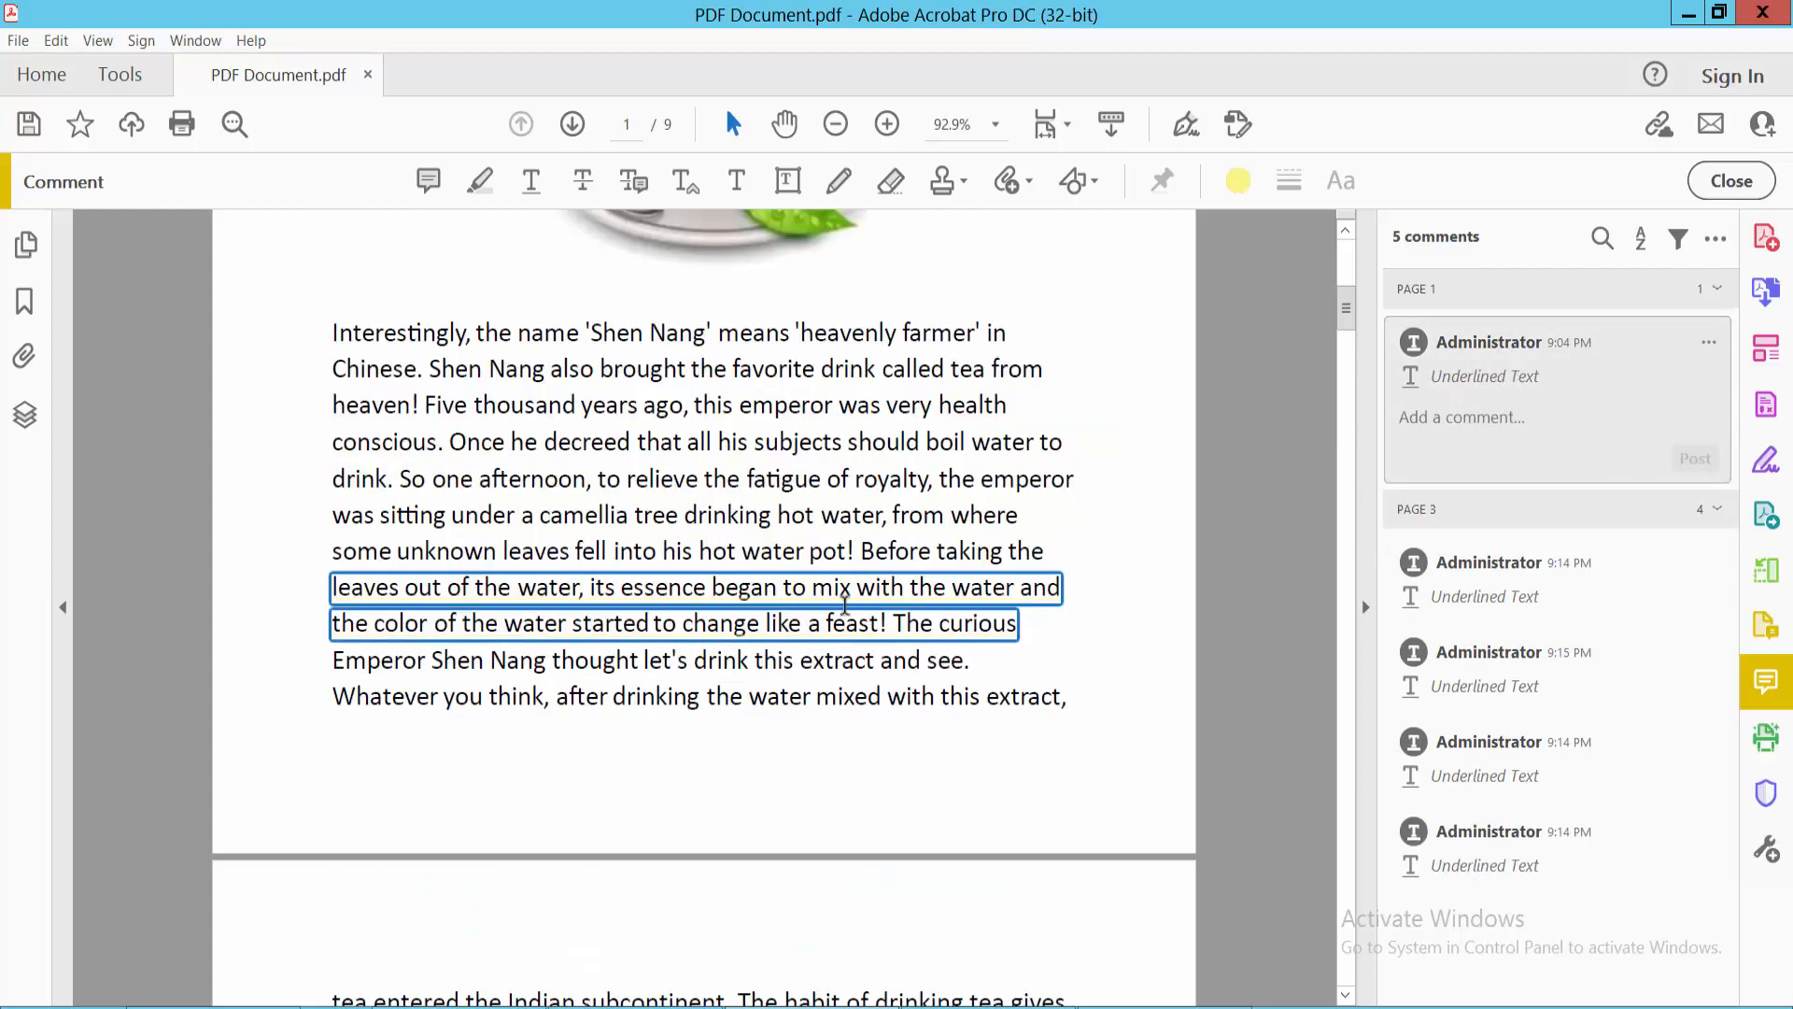
pyautogui.rightClick(1710, 343)
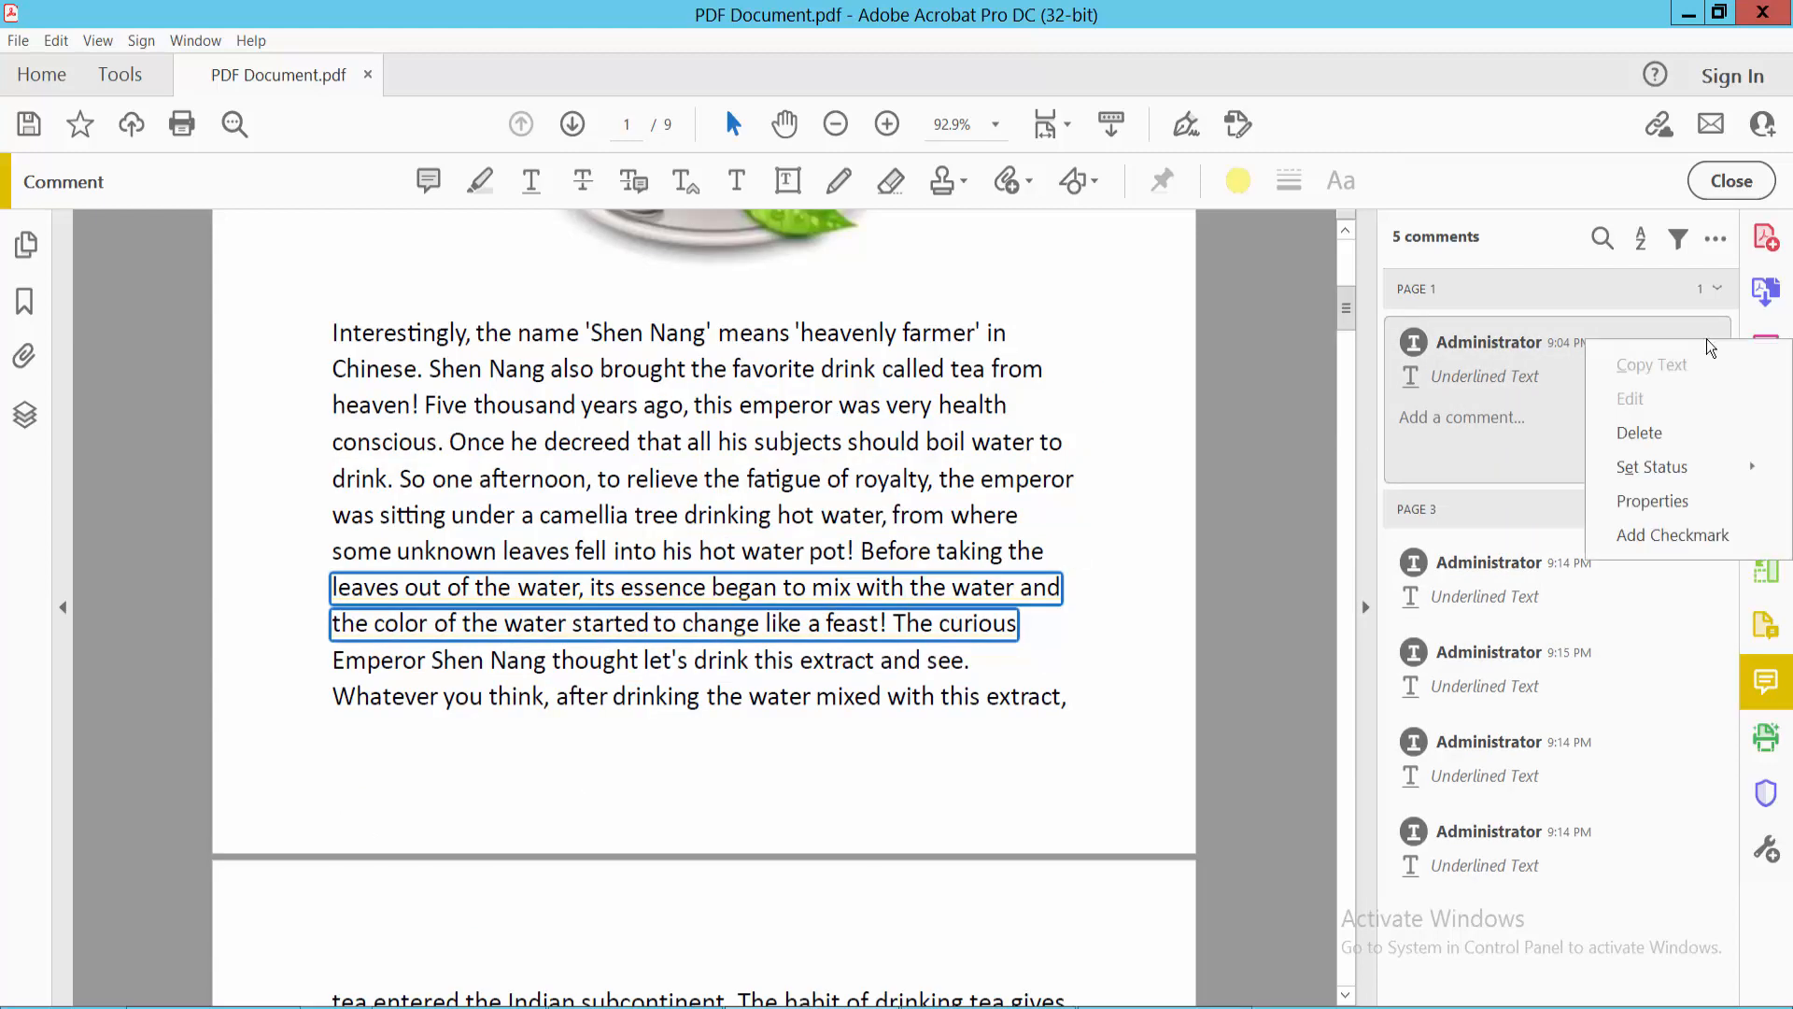
pyautogui.click(1640, 432)
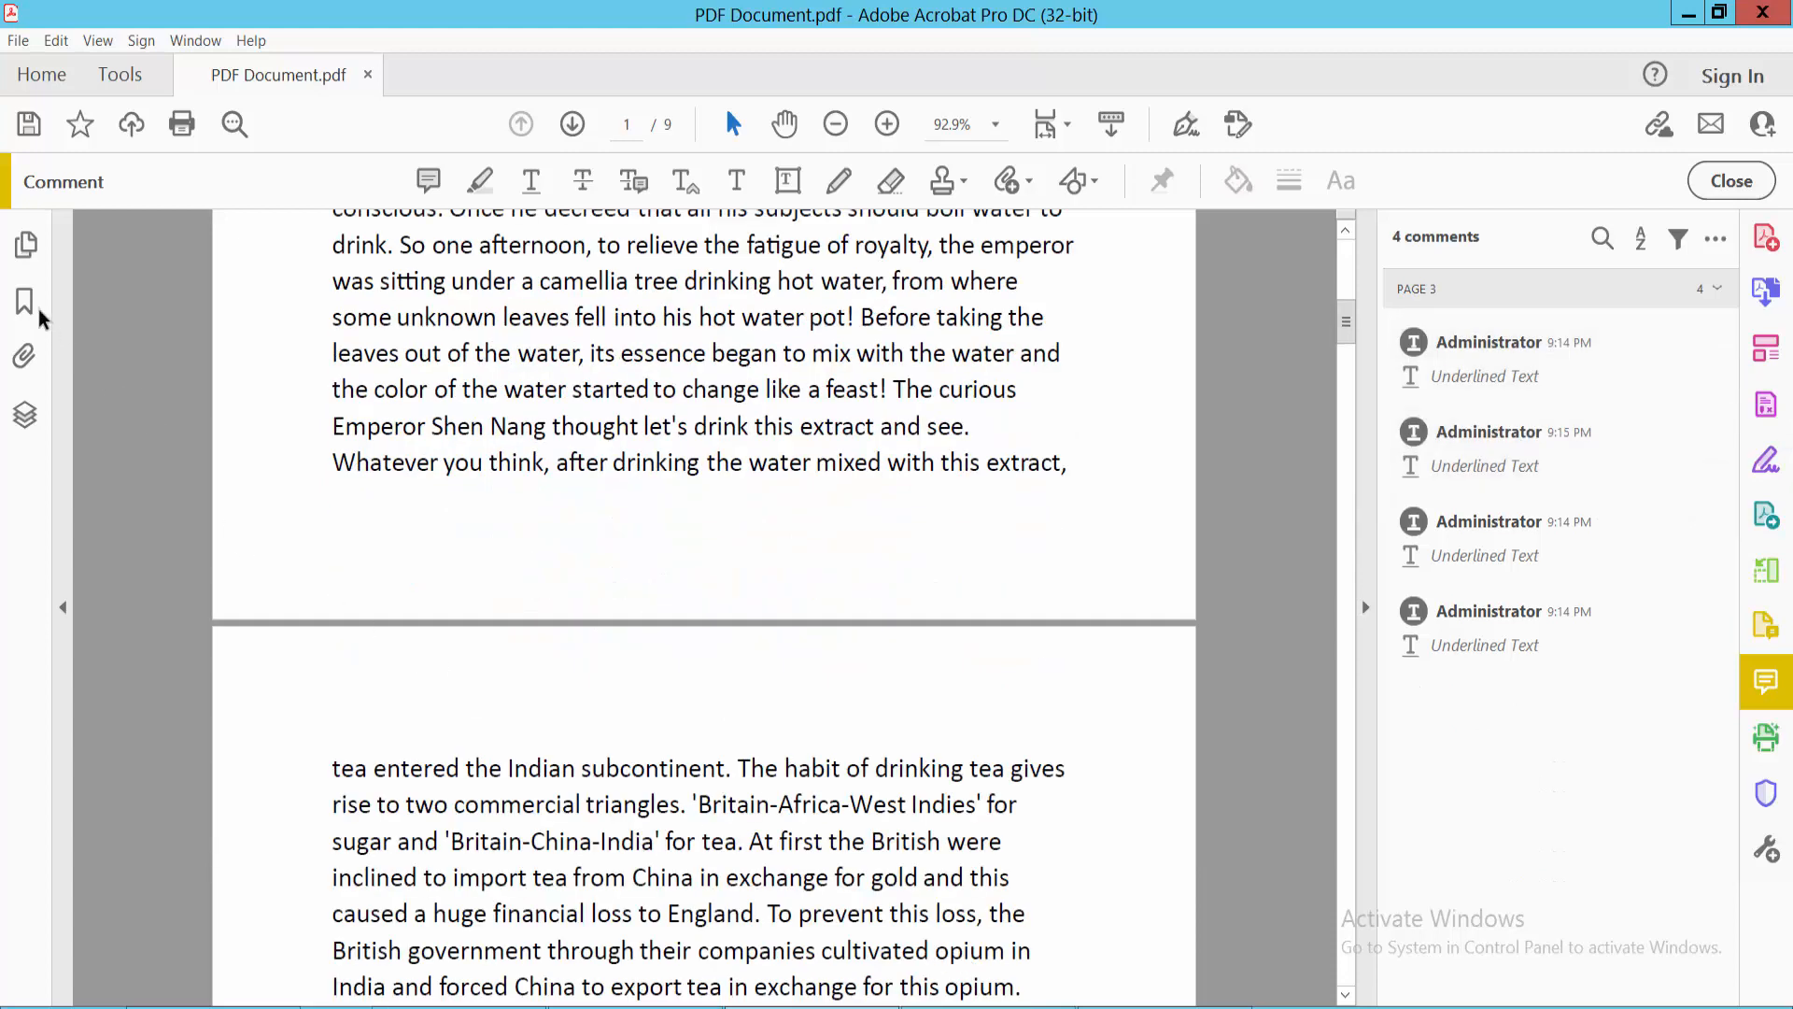
pyautogui.click(25, 245)
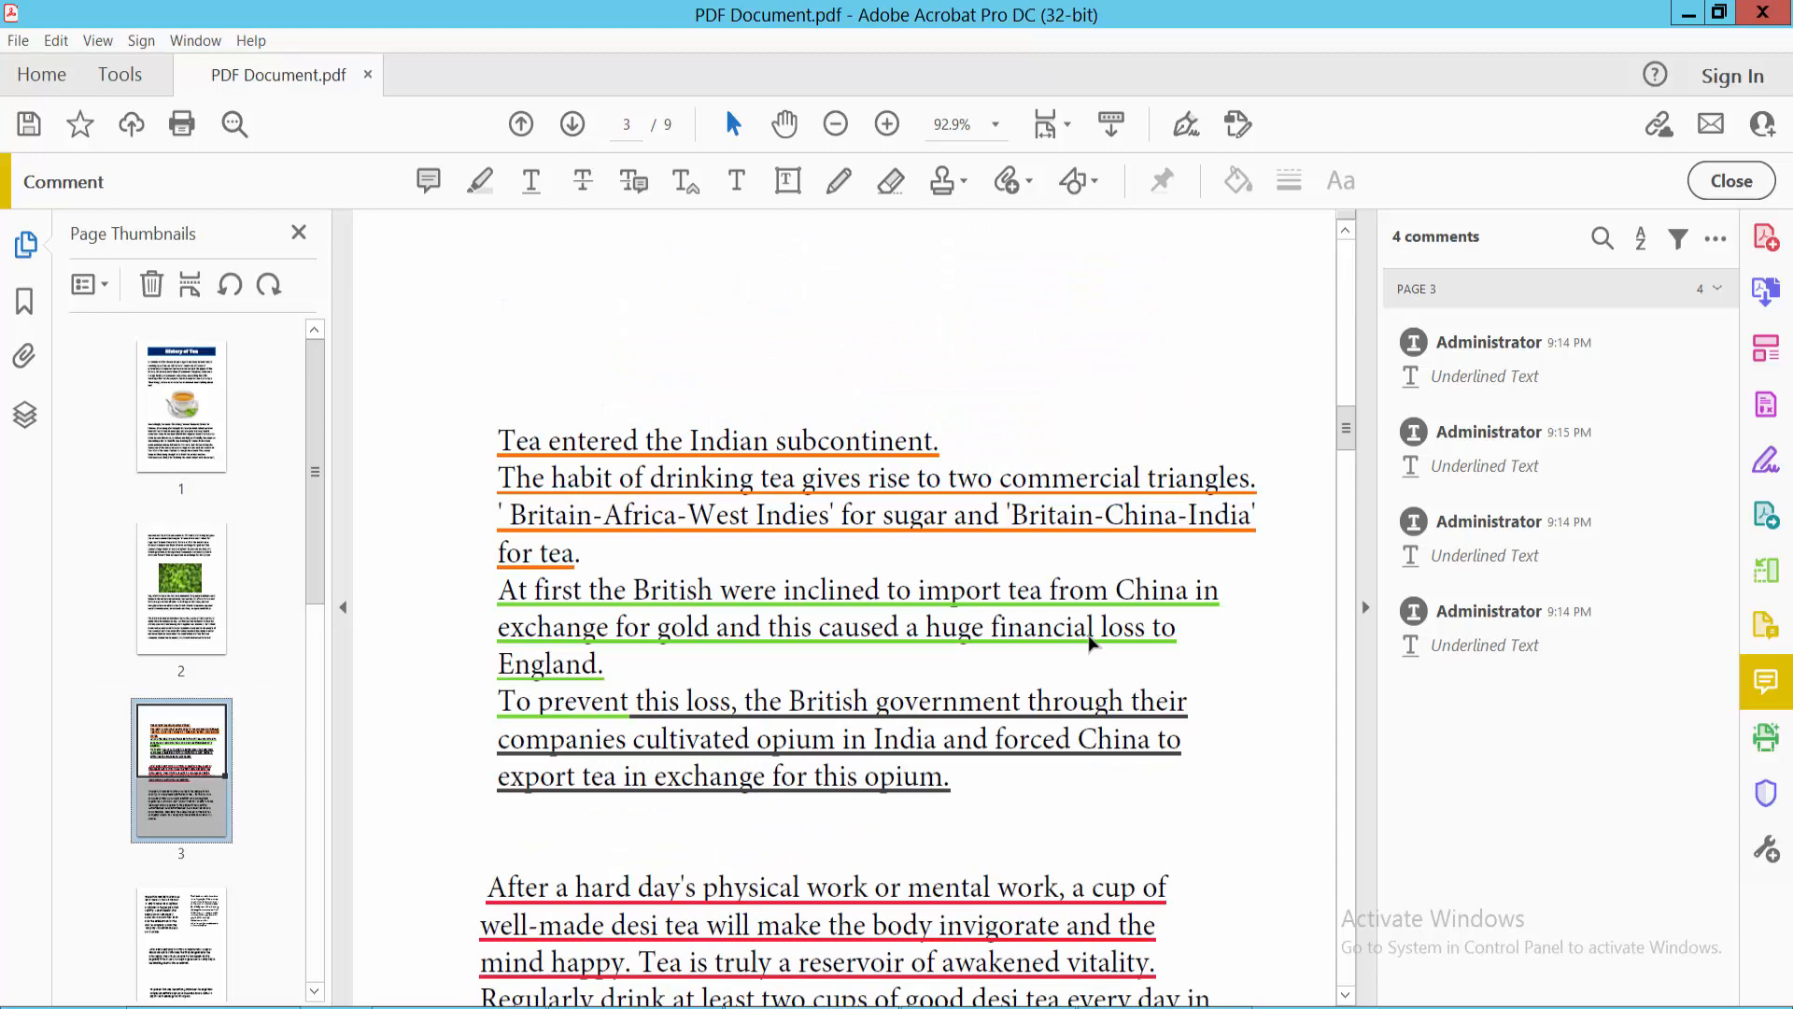
pyautogui.moveTo(769, 459)
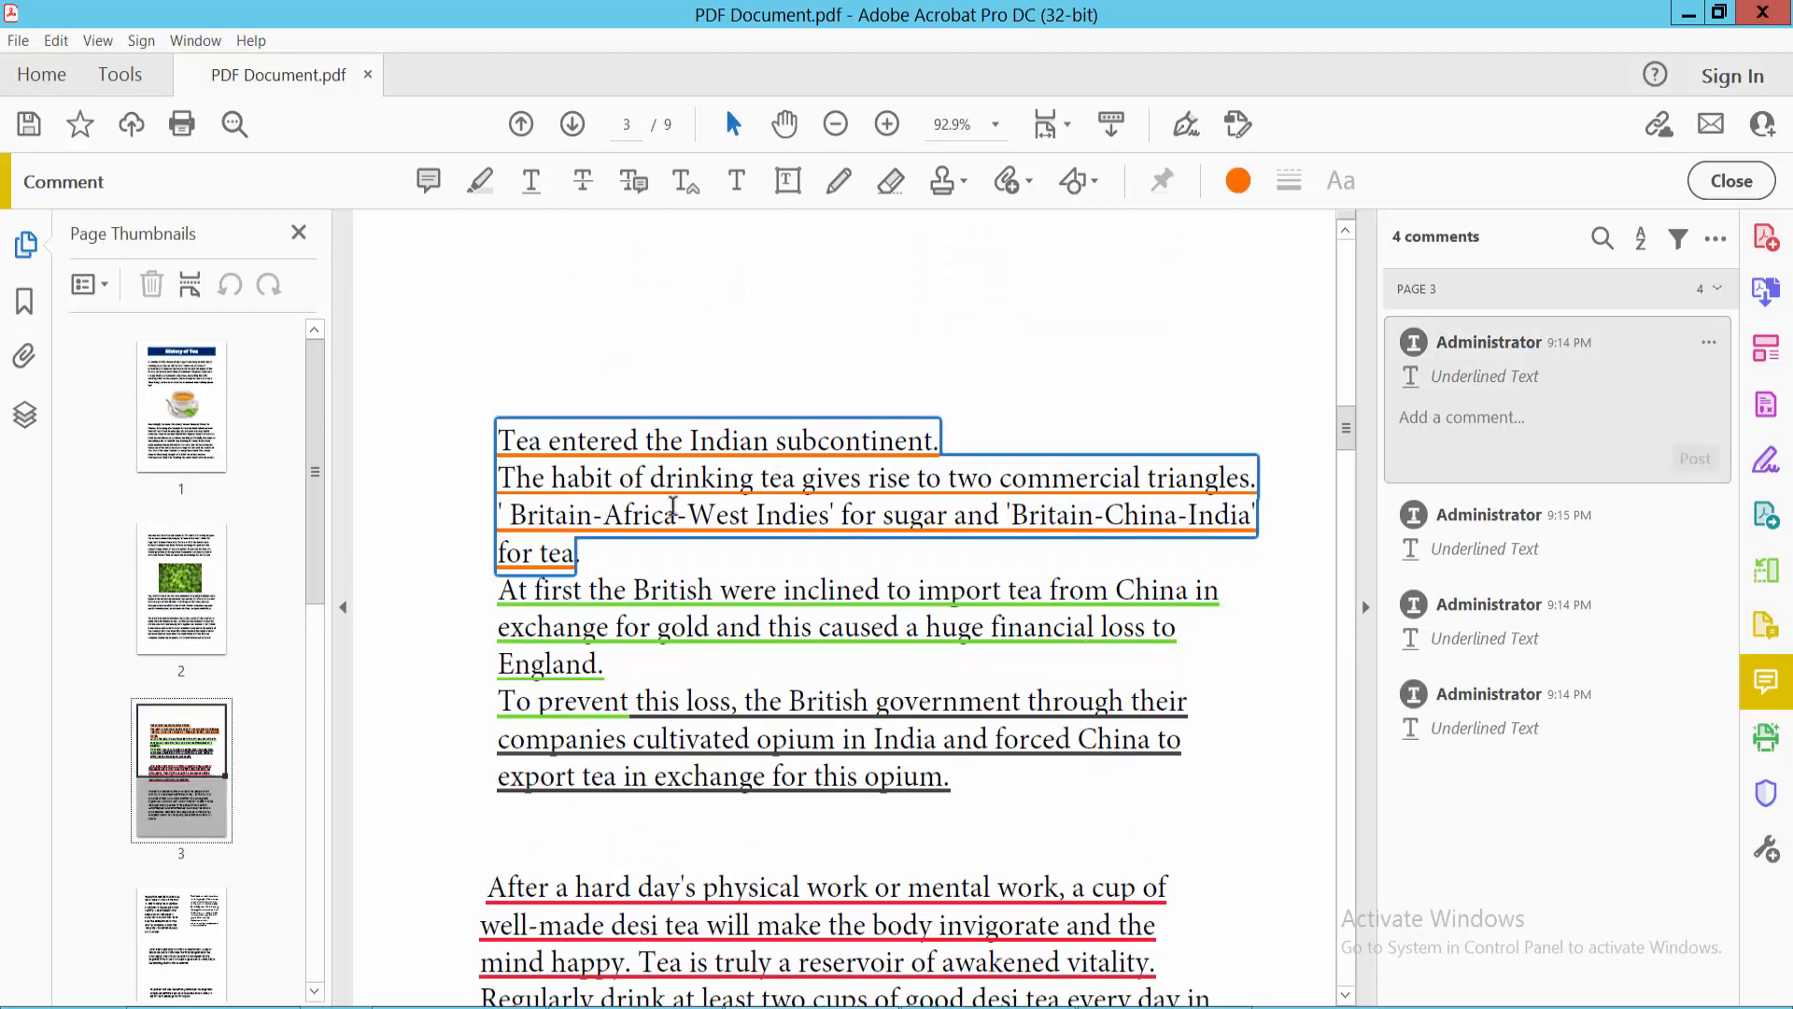
pyautogui.moveTo(1710, 348)
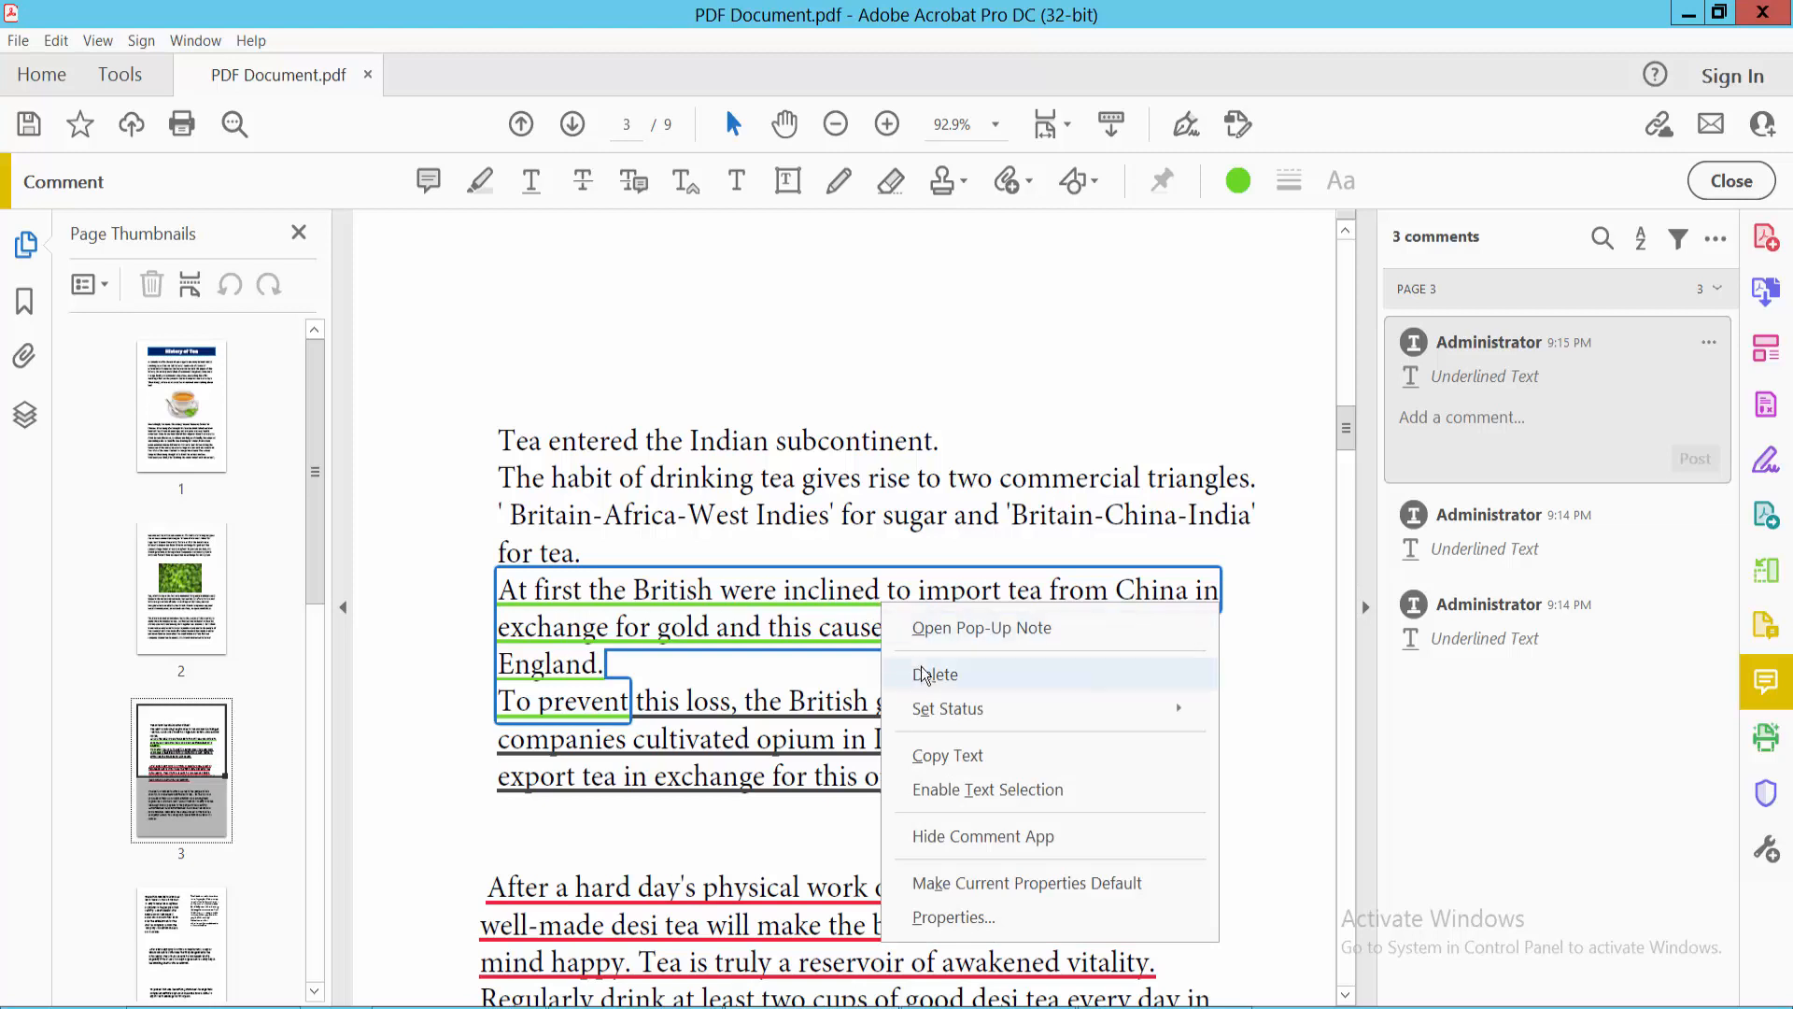
# Delete the green, black and red underlines on page 3 until No Comments Yet shows.
pyautogui.click(936, 674)
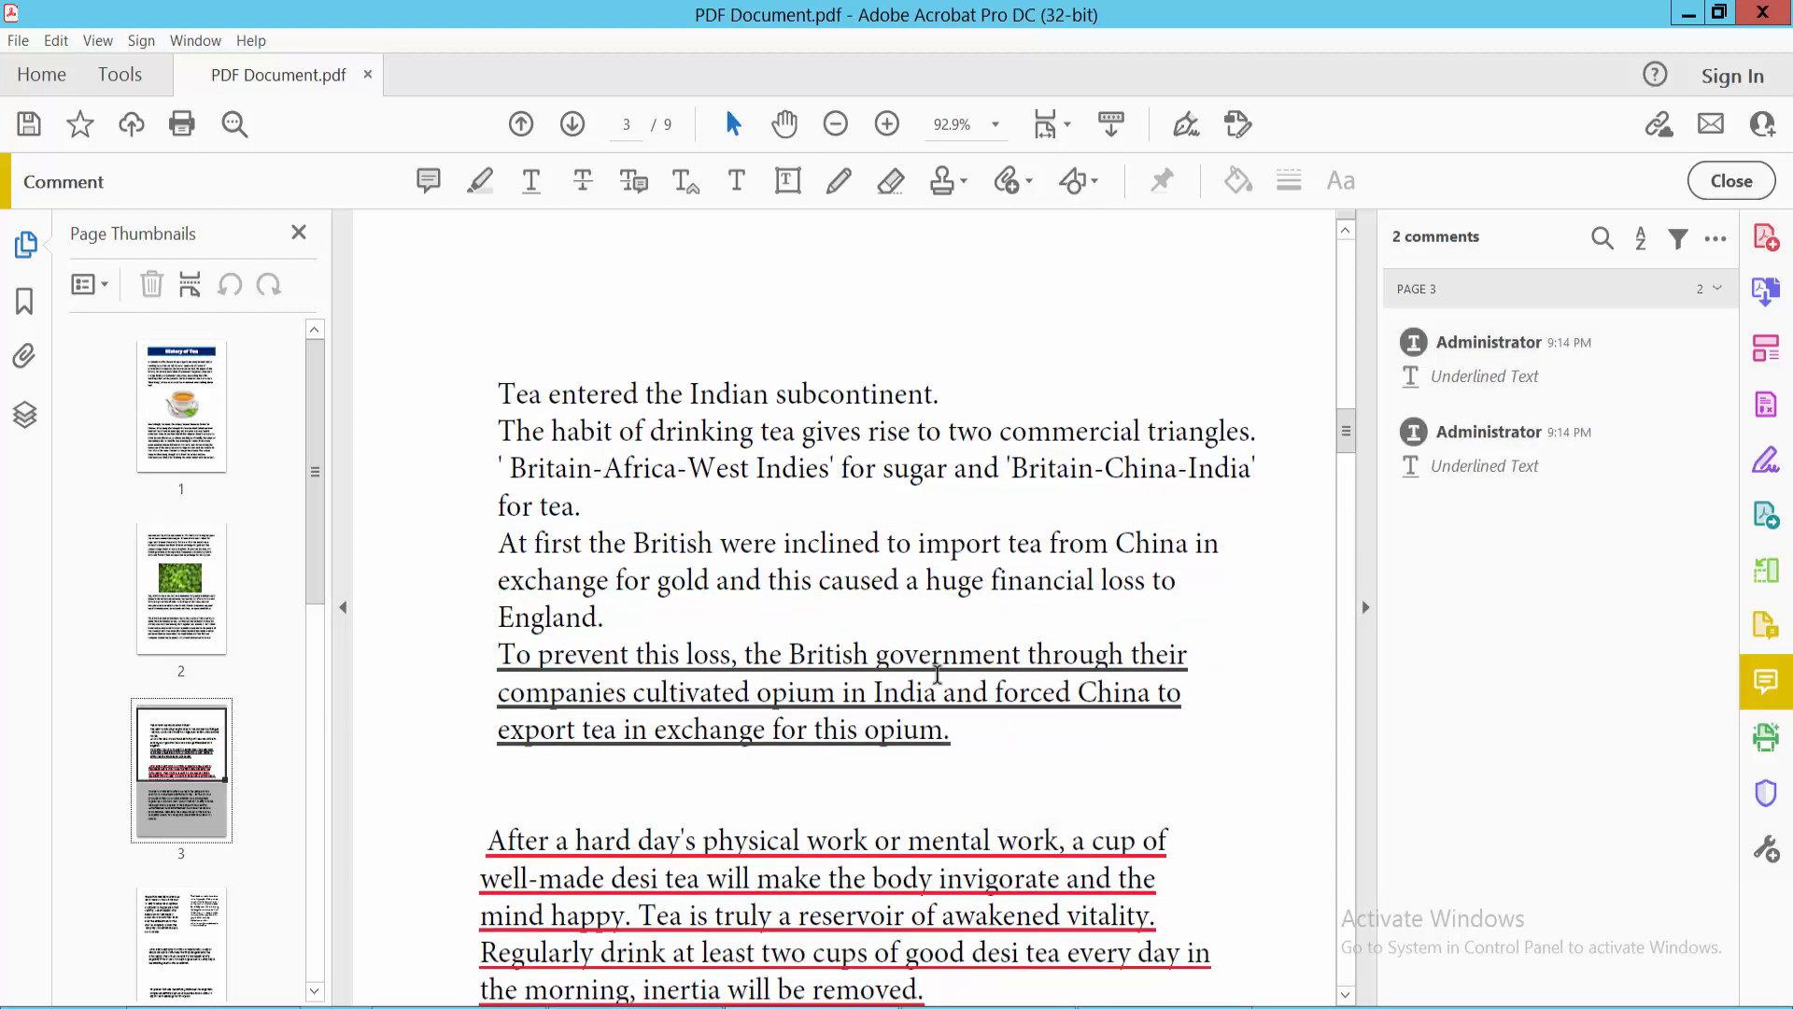
pyautogui.rightClick(841, 669)
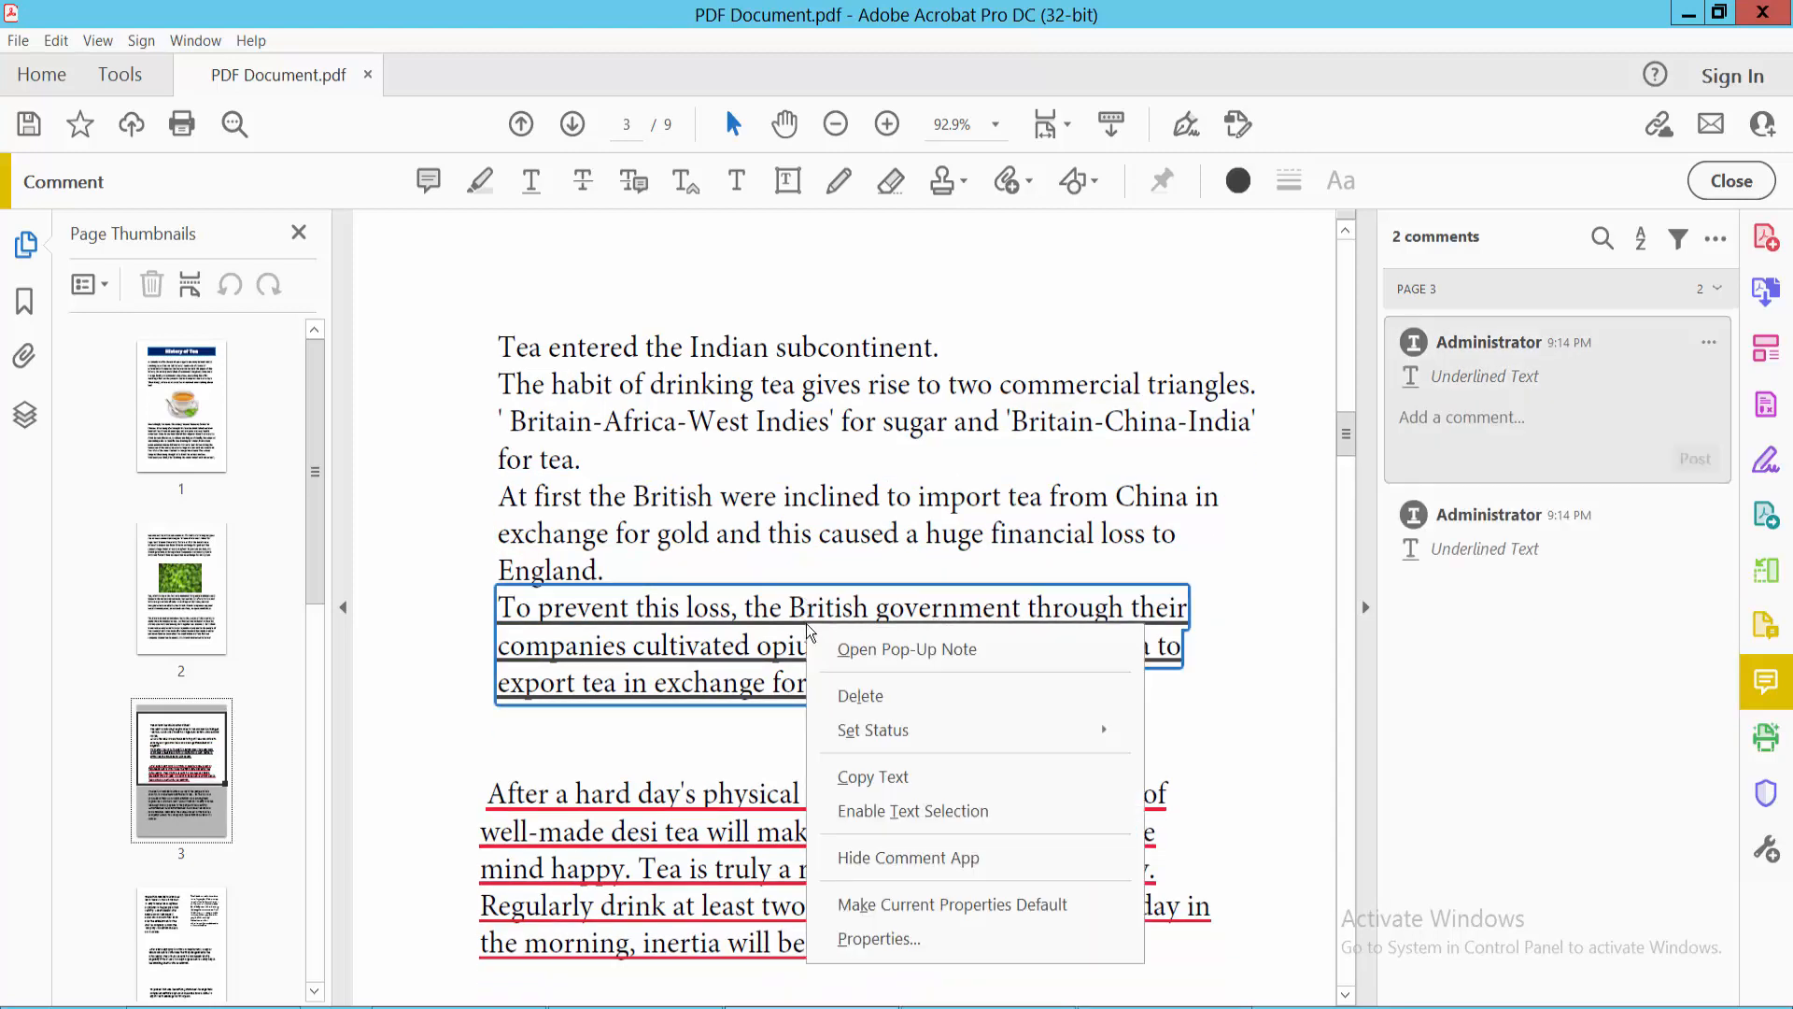
pyautogui.click(861, 695)
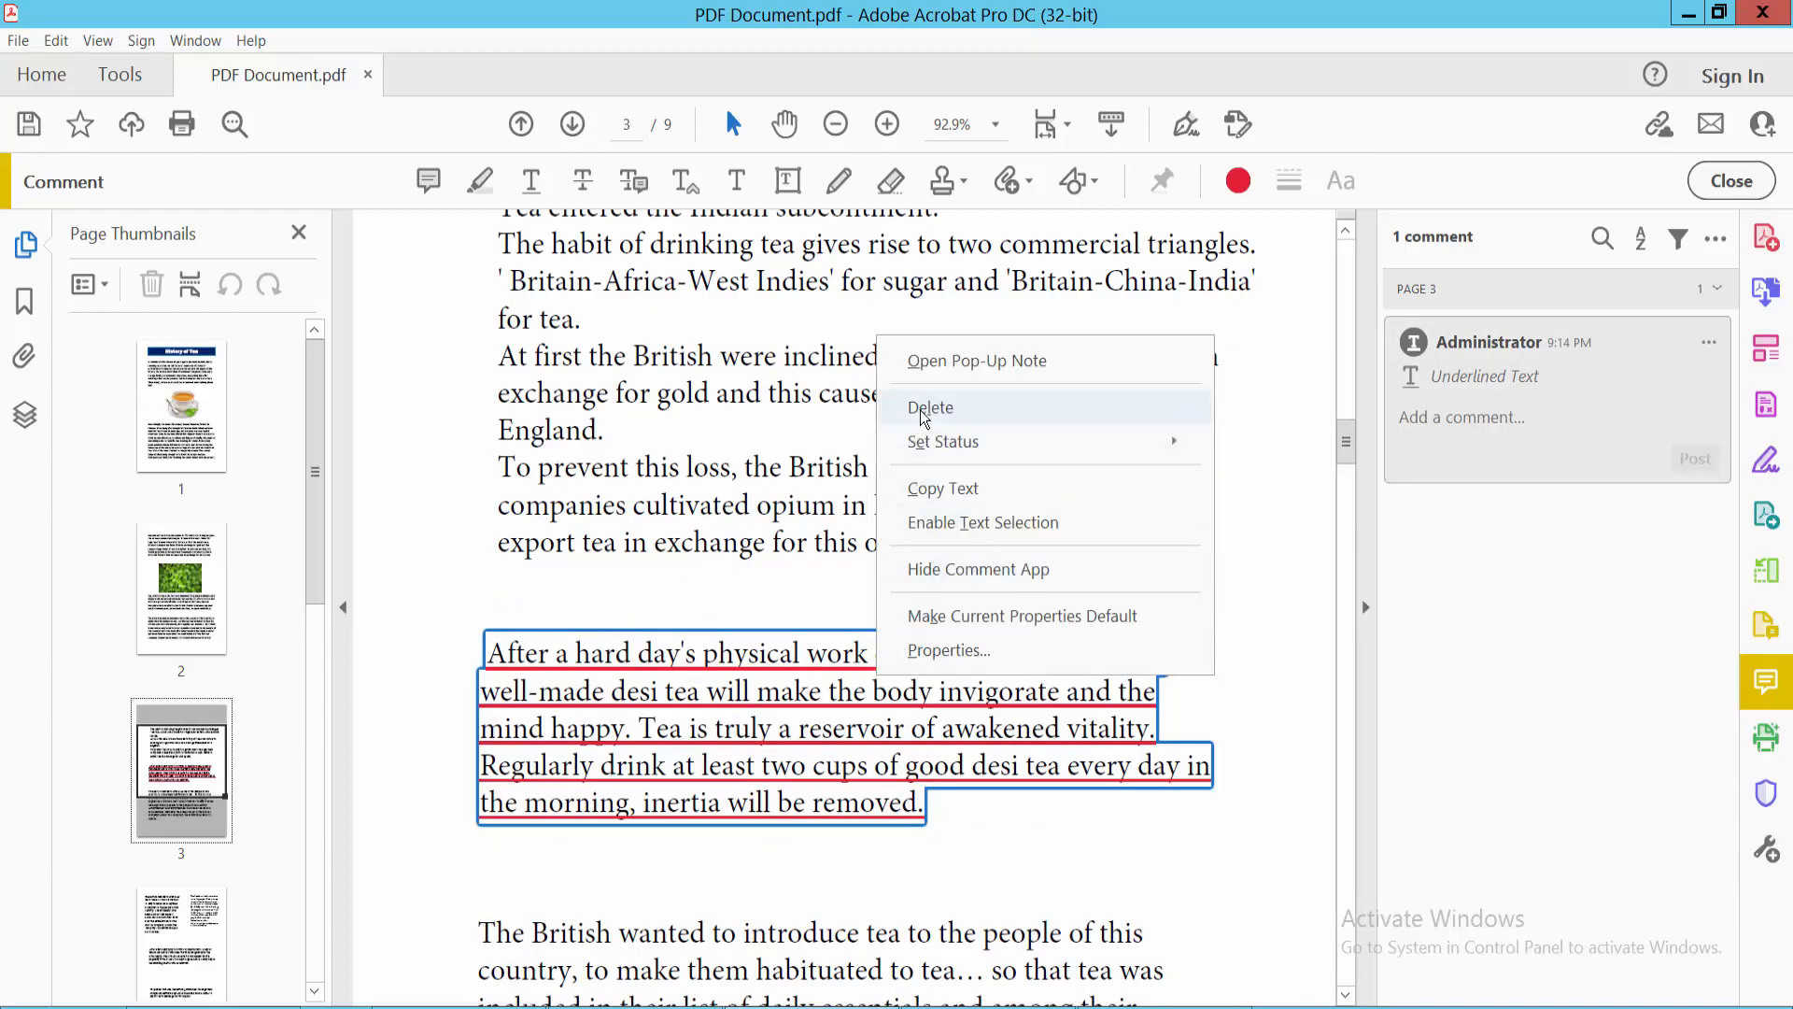
pyautogui.click(931, 407)
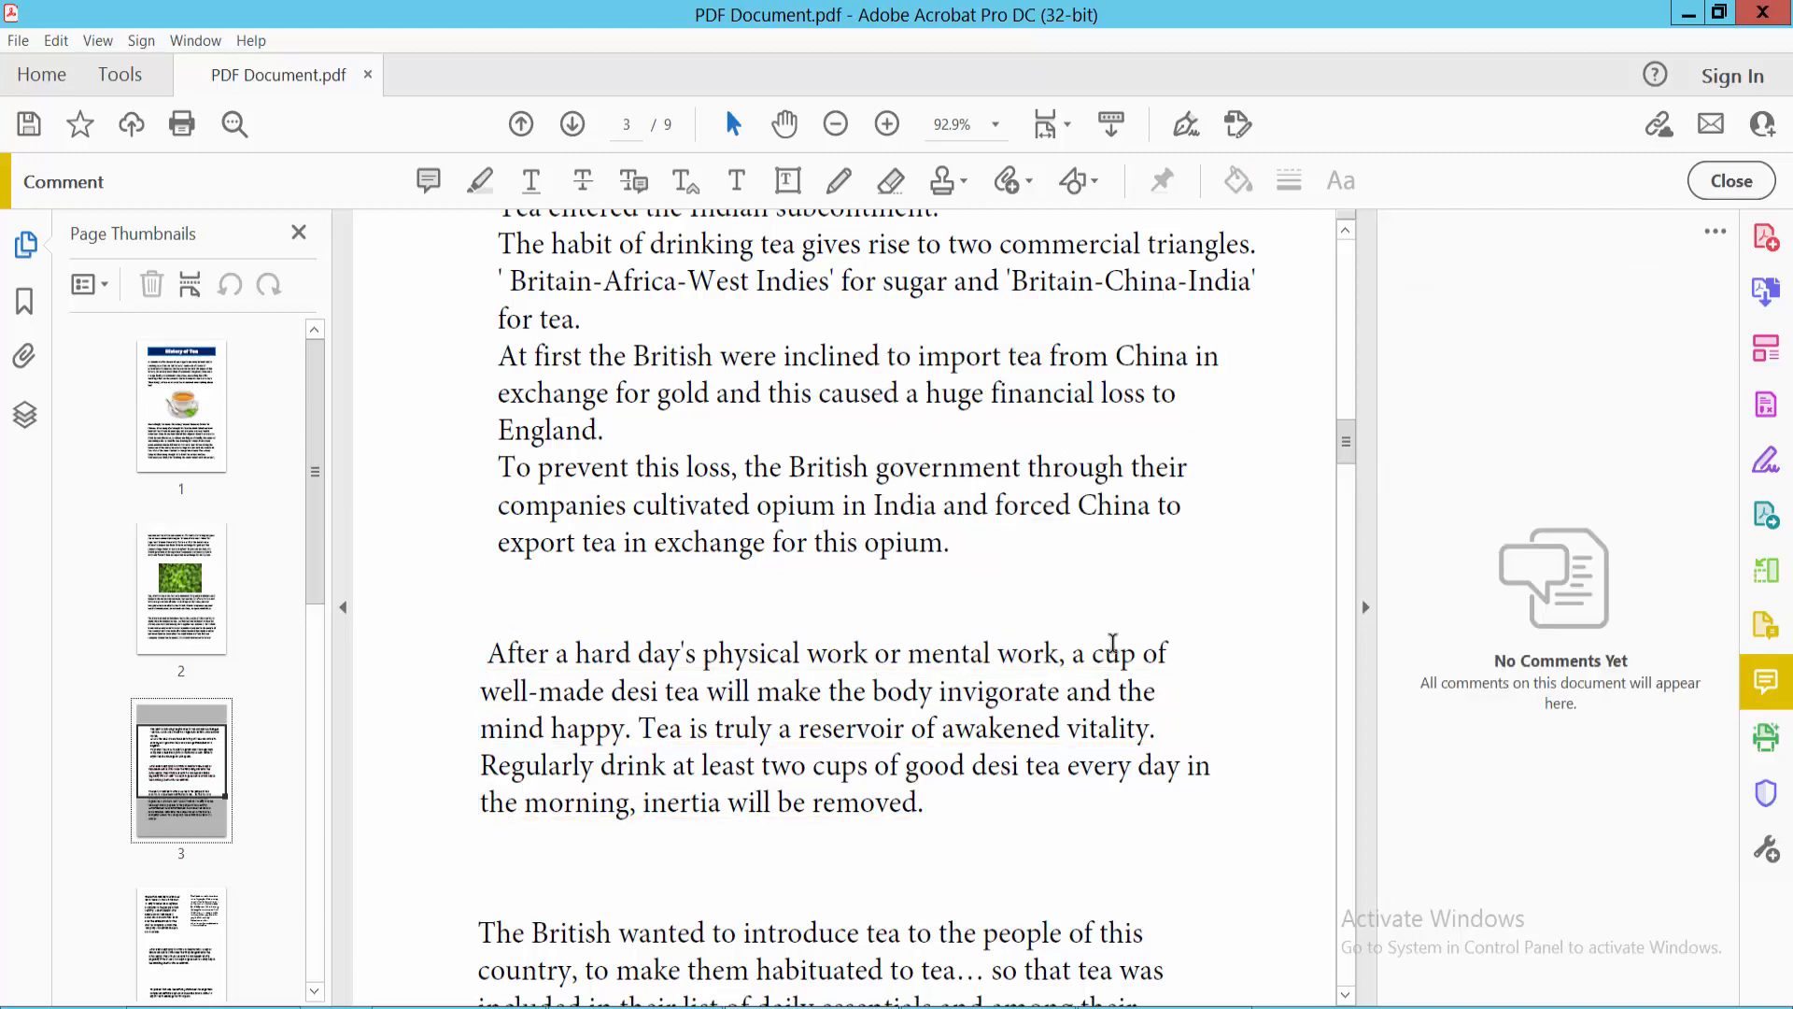